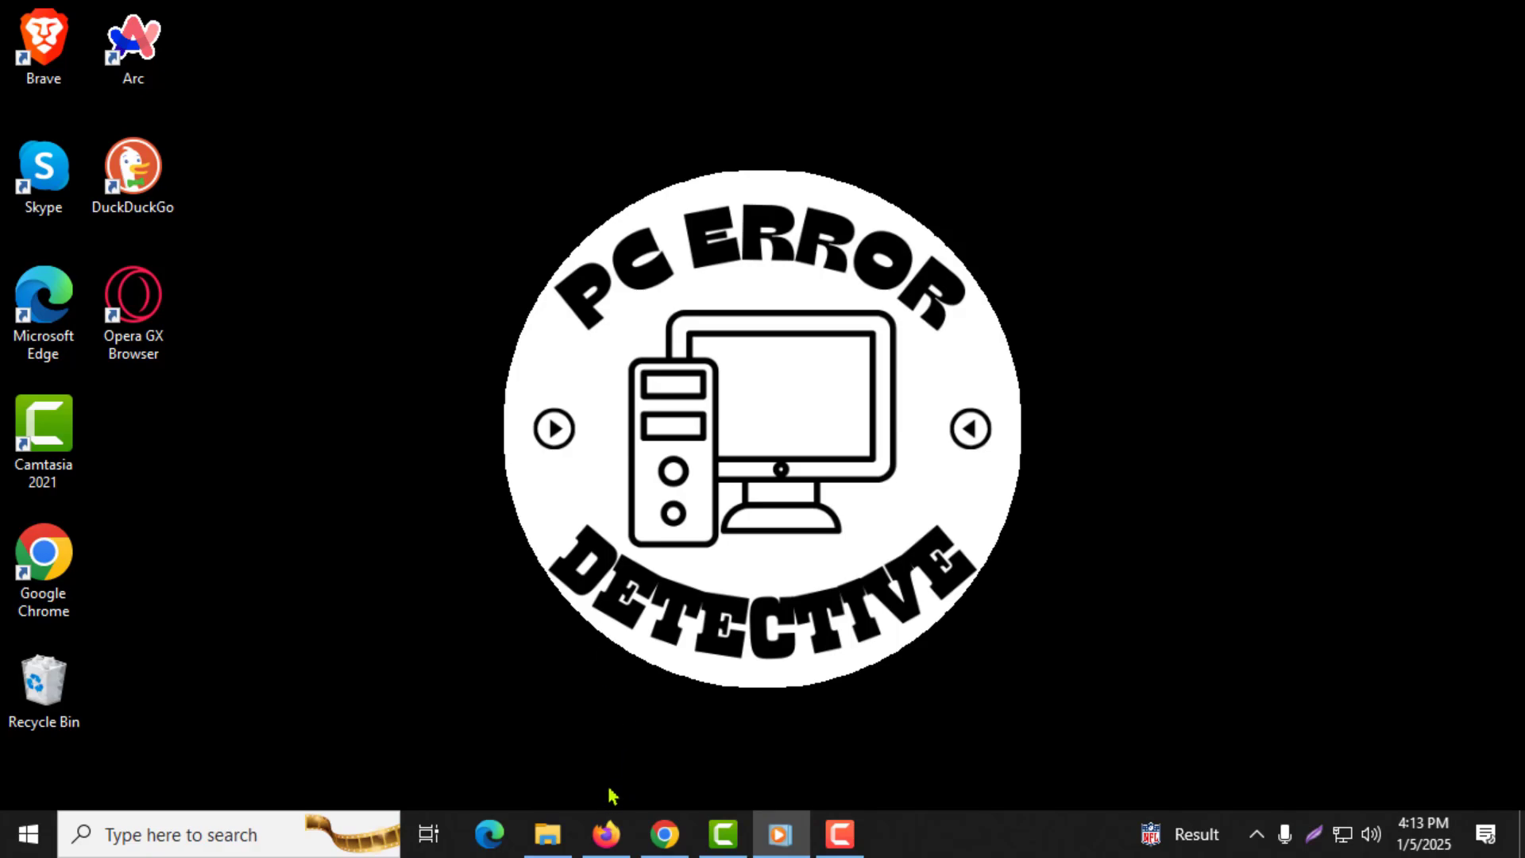
Launch Firefox from the Windows taskbar icon
left_click(605, 834)
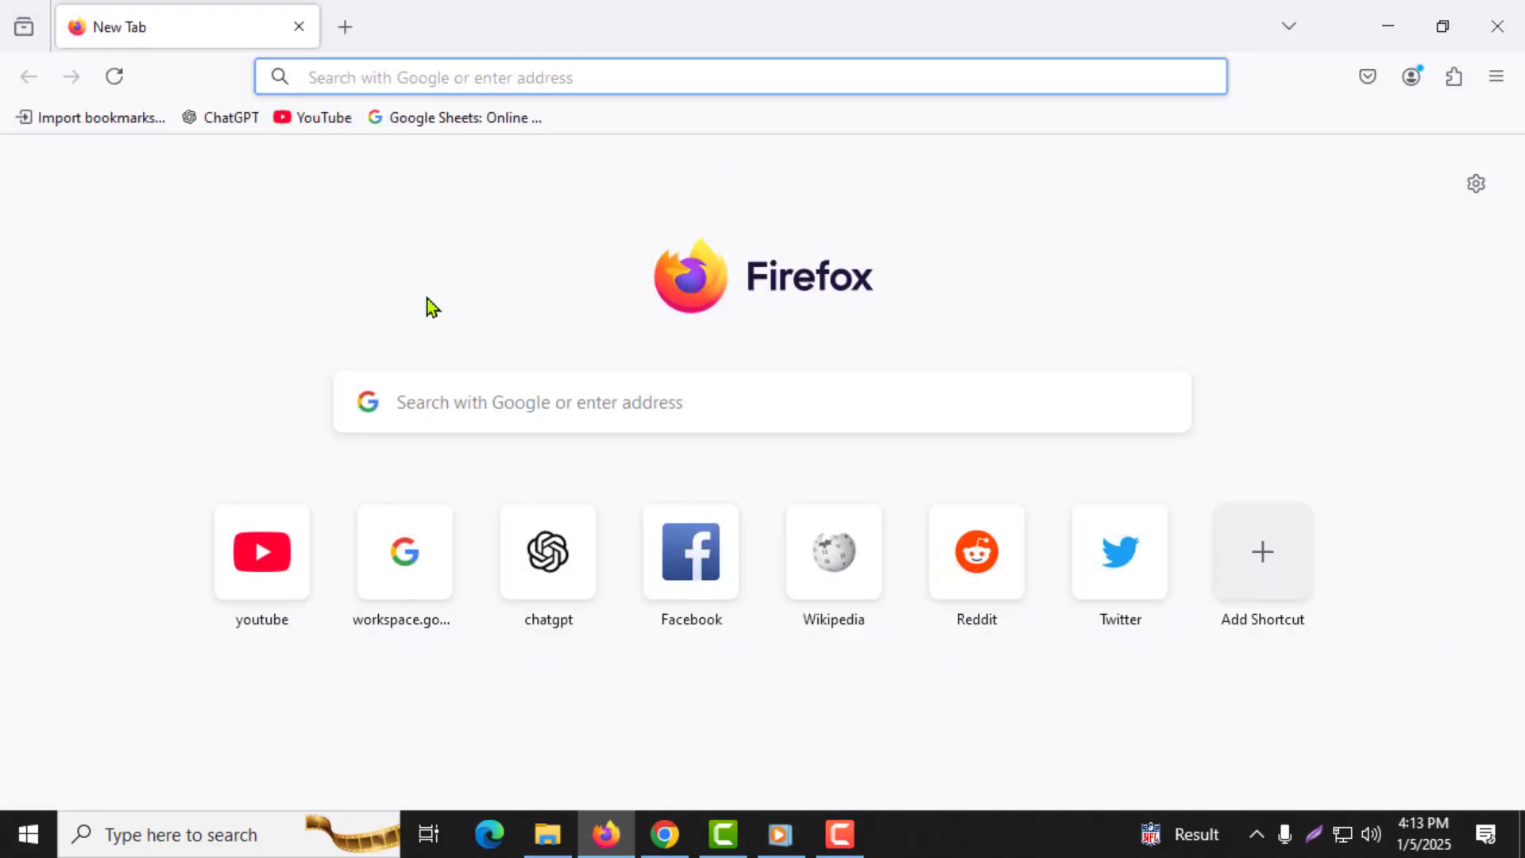
mouse_move(1049, 194)
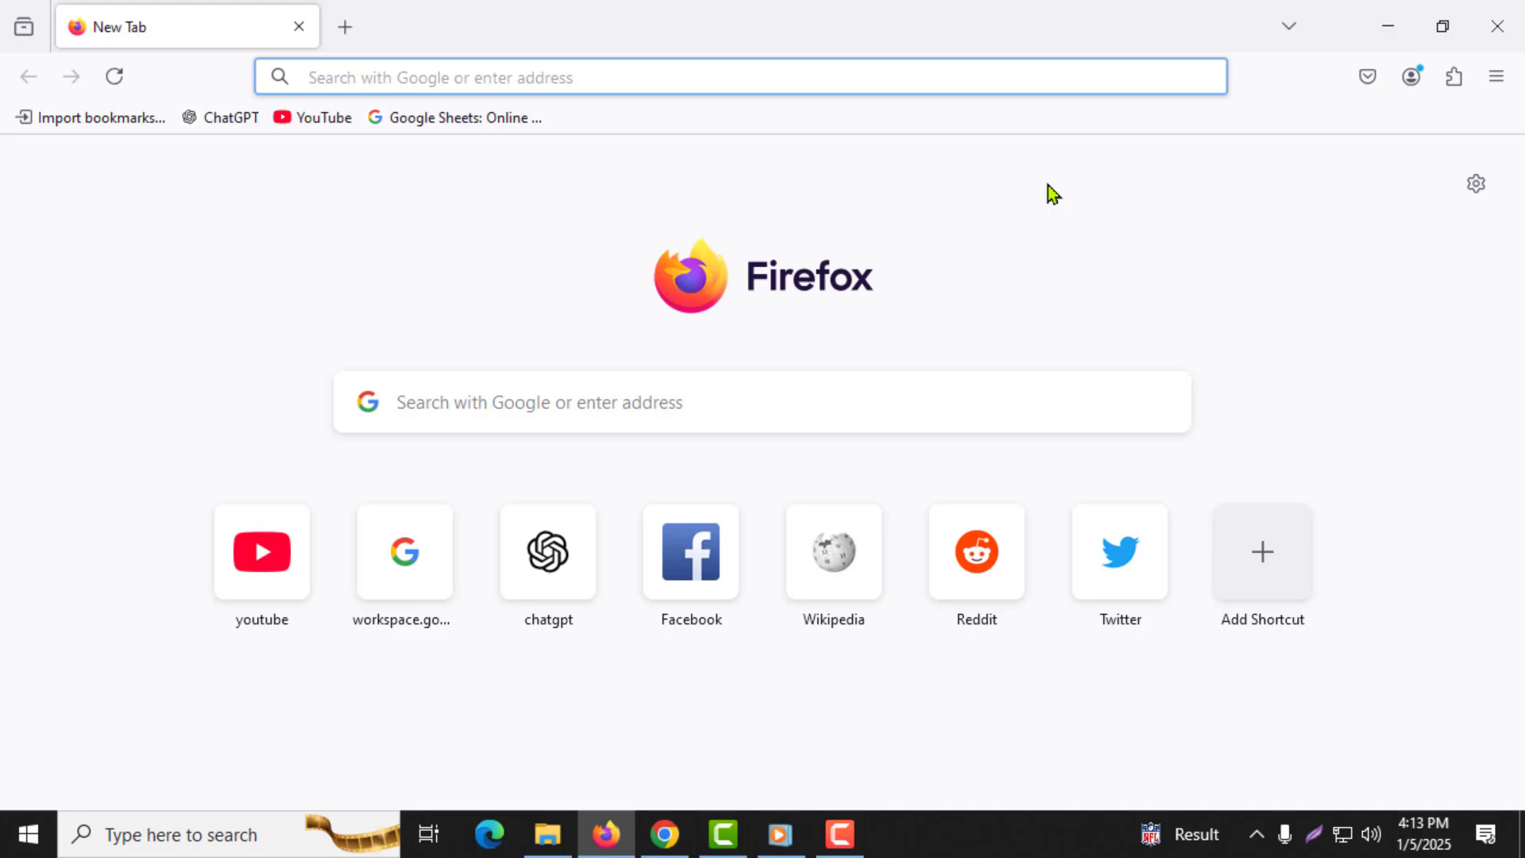
mouse_move(1495, 76)
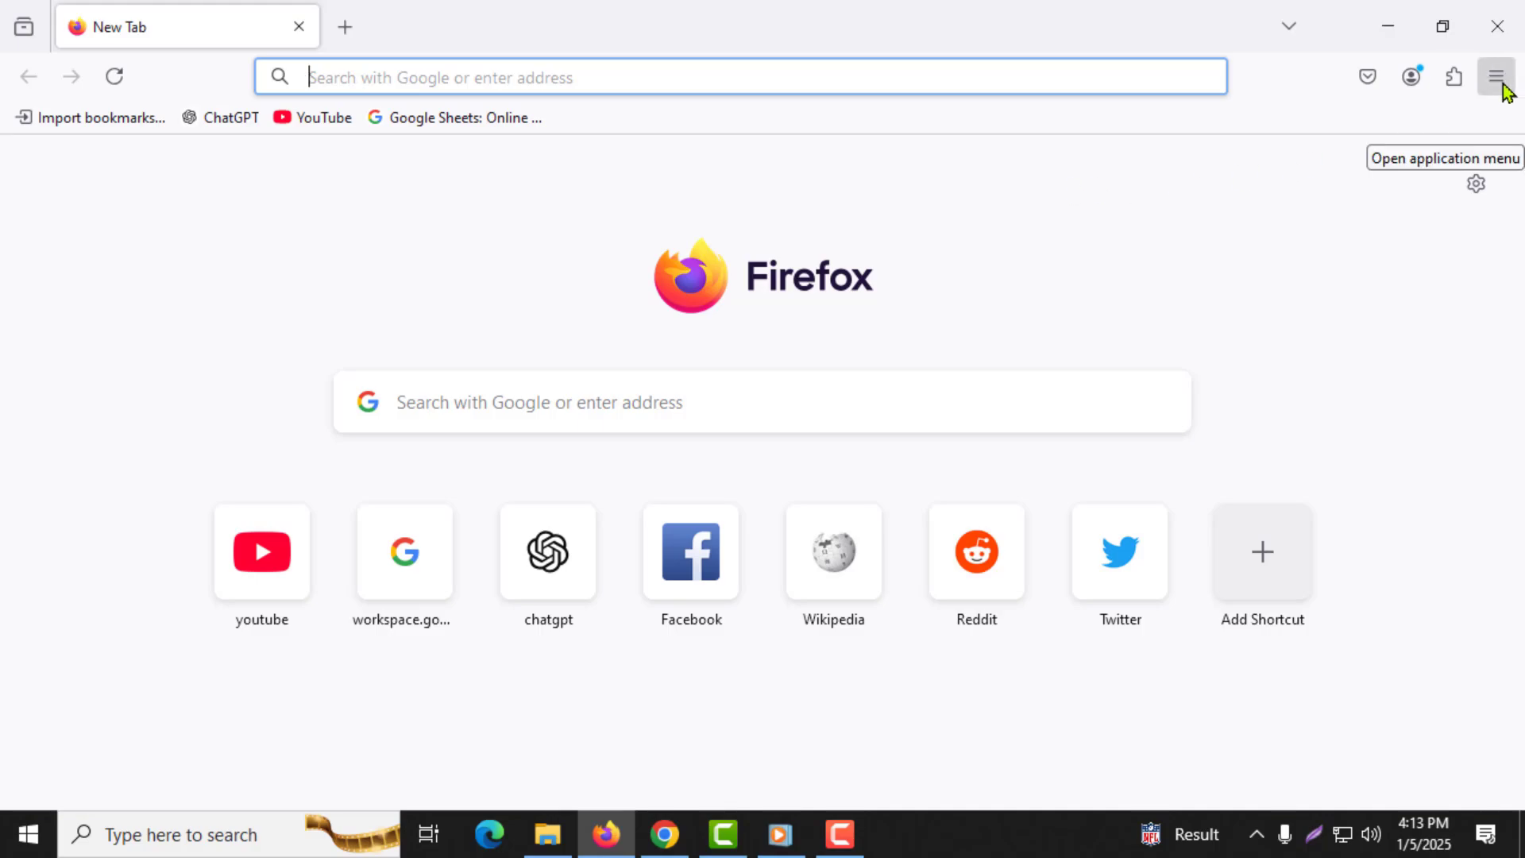
Open the bookmarks Library via the application menu's Manage bookmarks
left_click(1495, 76)
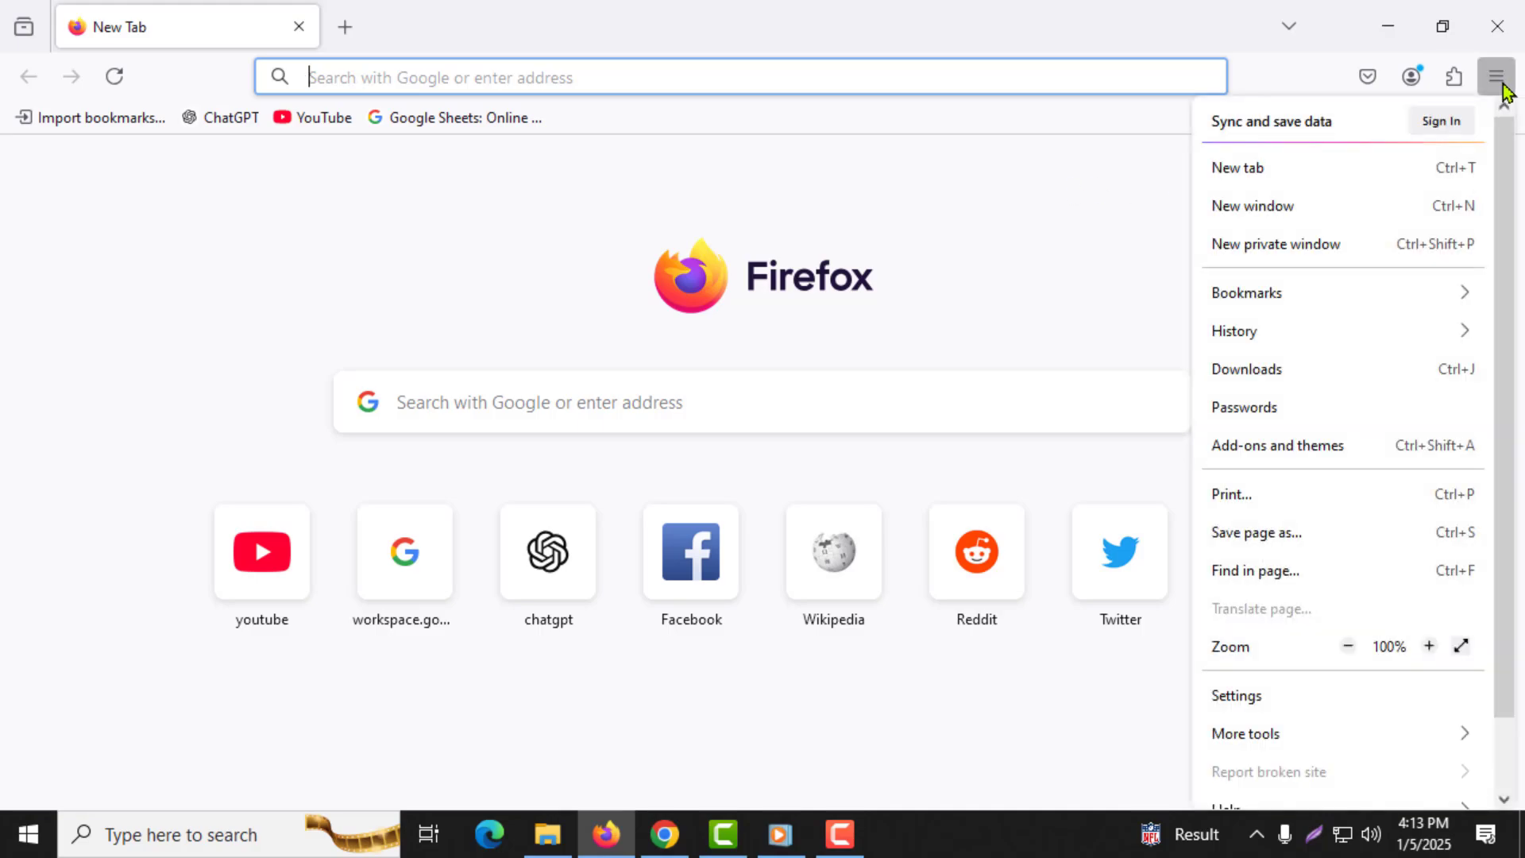
mouse_move(1485, 133)
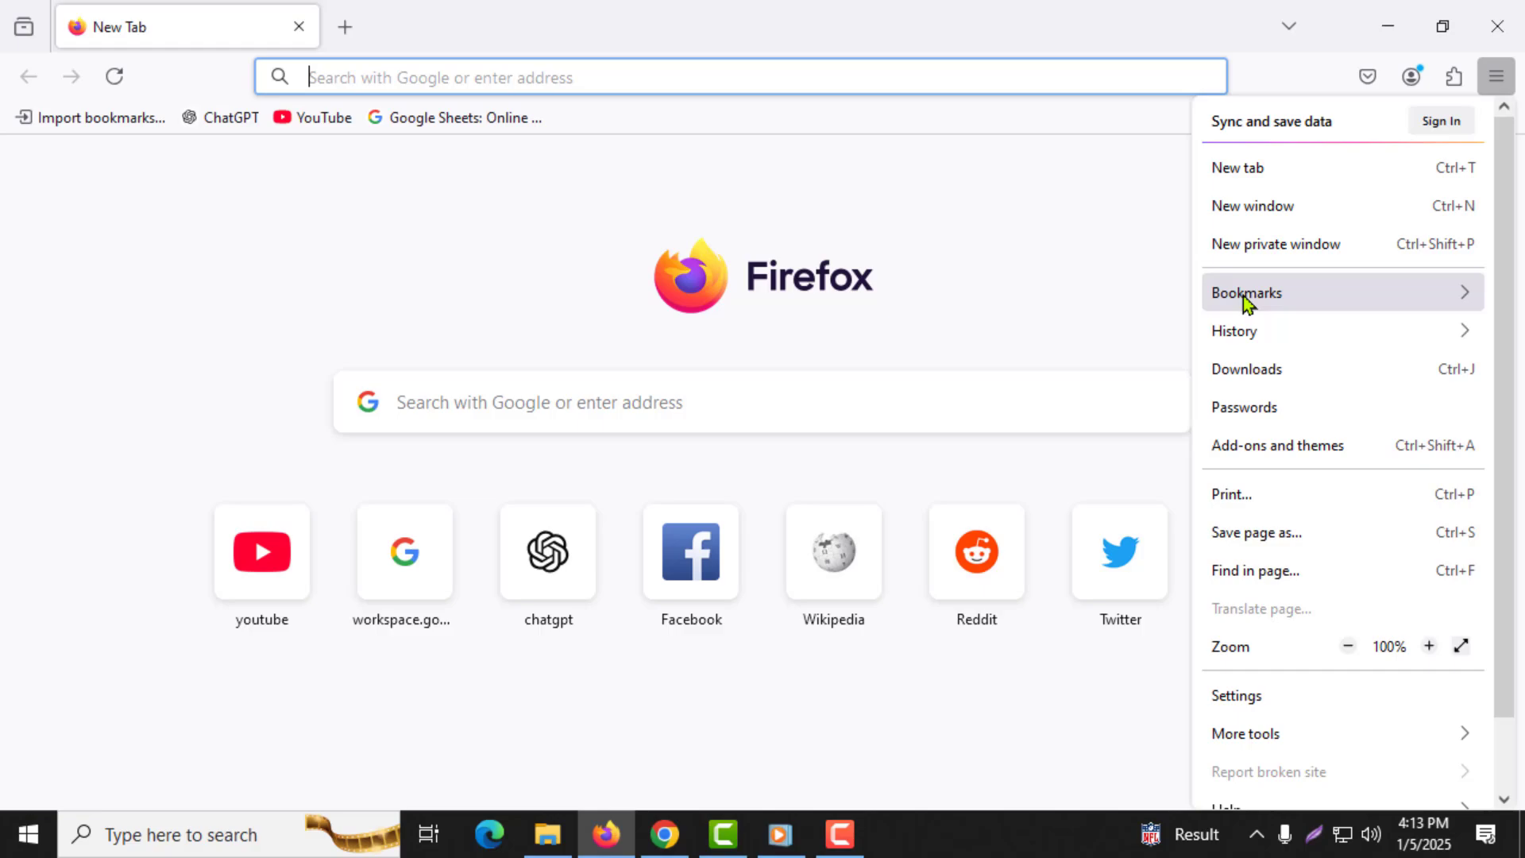
left_click(1246, 292)
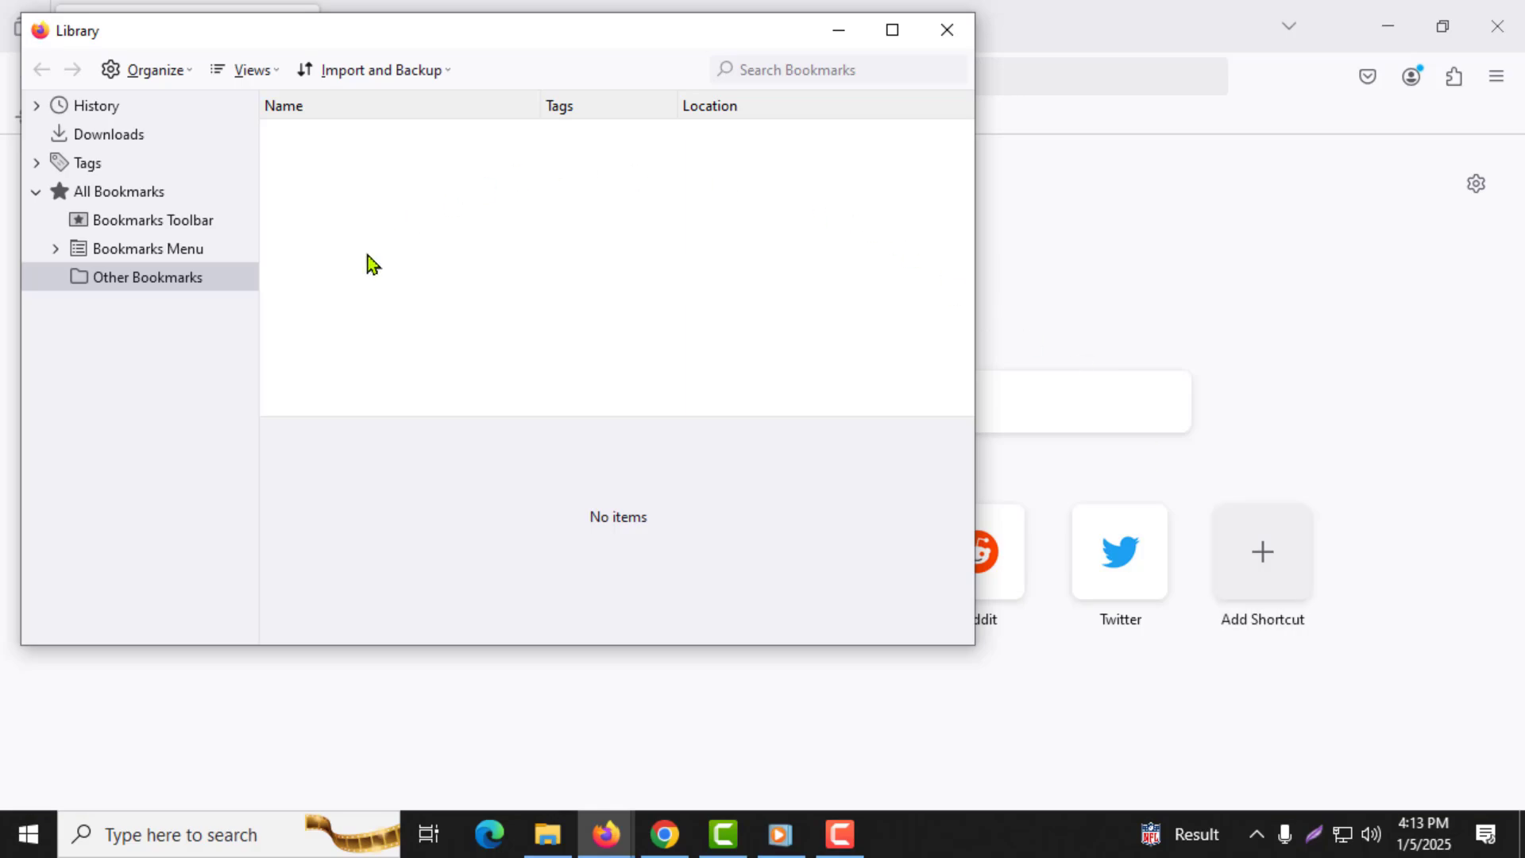
mouse_move(609, 119)
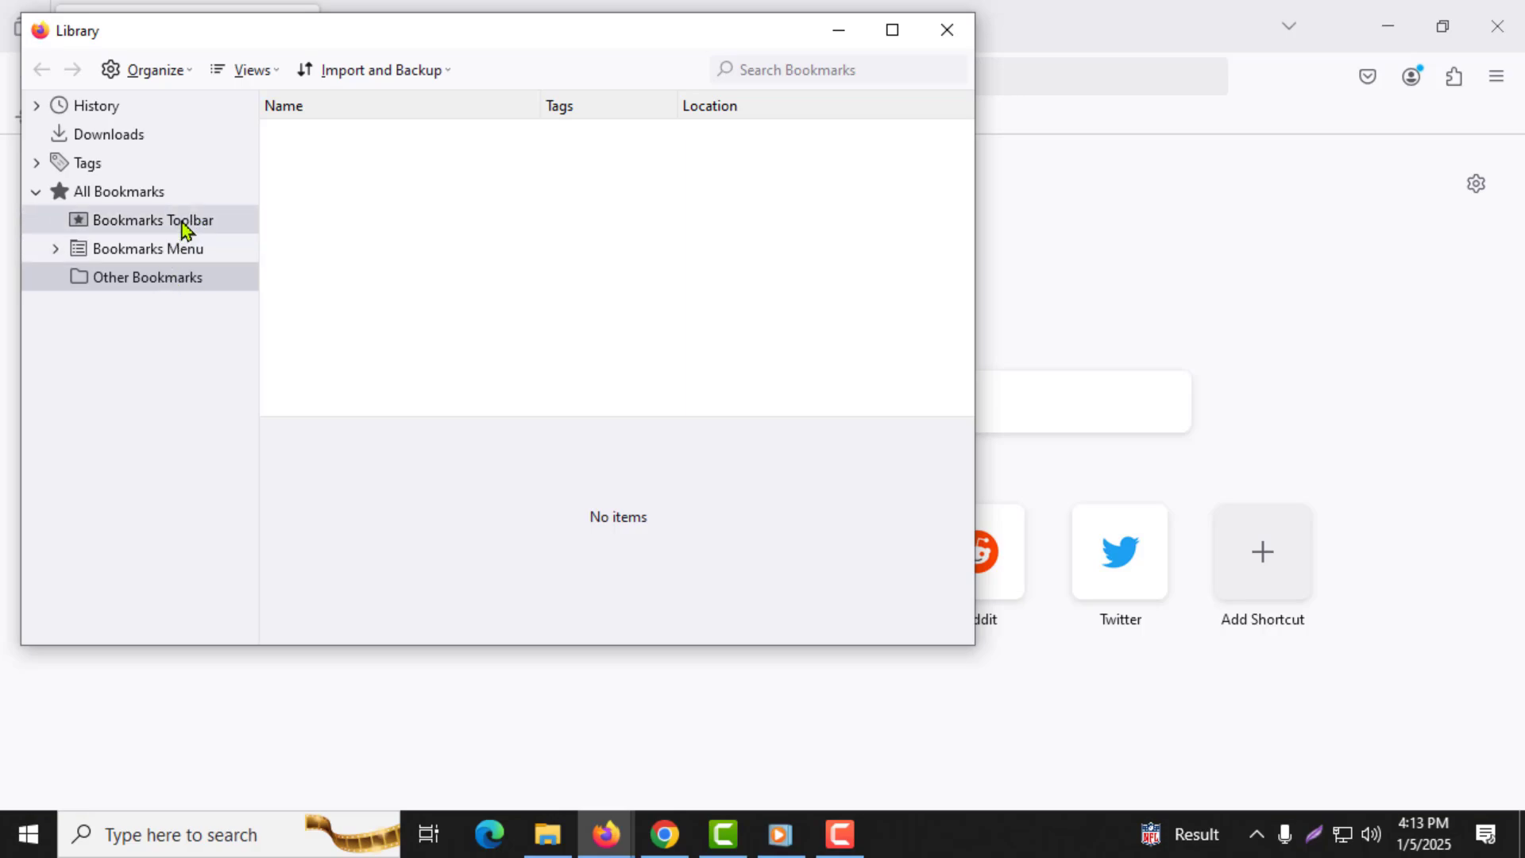
Choose Import Data from Another Browser under the Library's Import and Backup
left_click(379, 70)
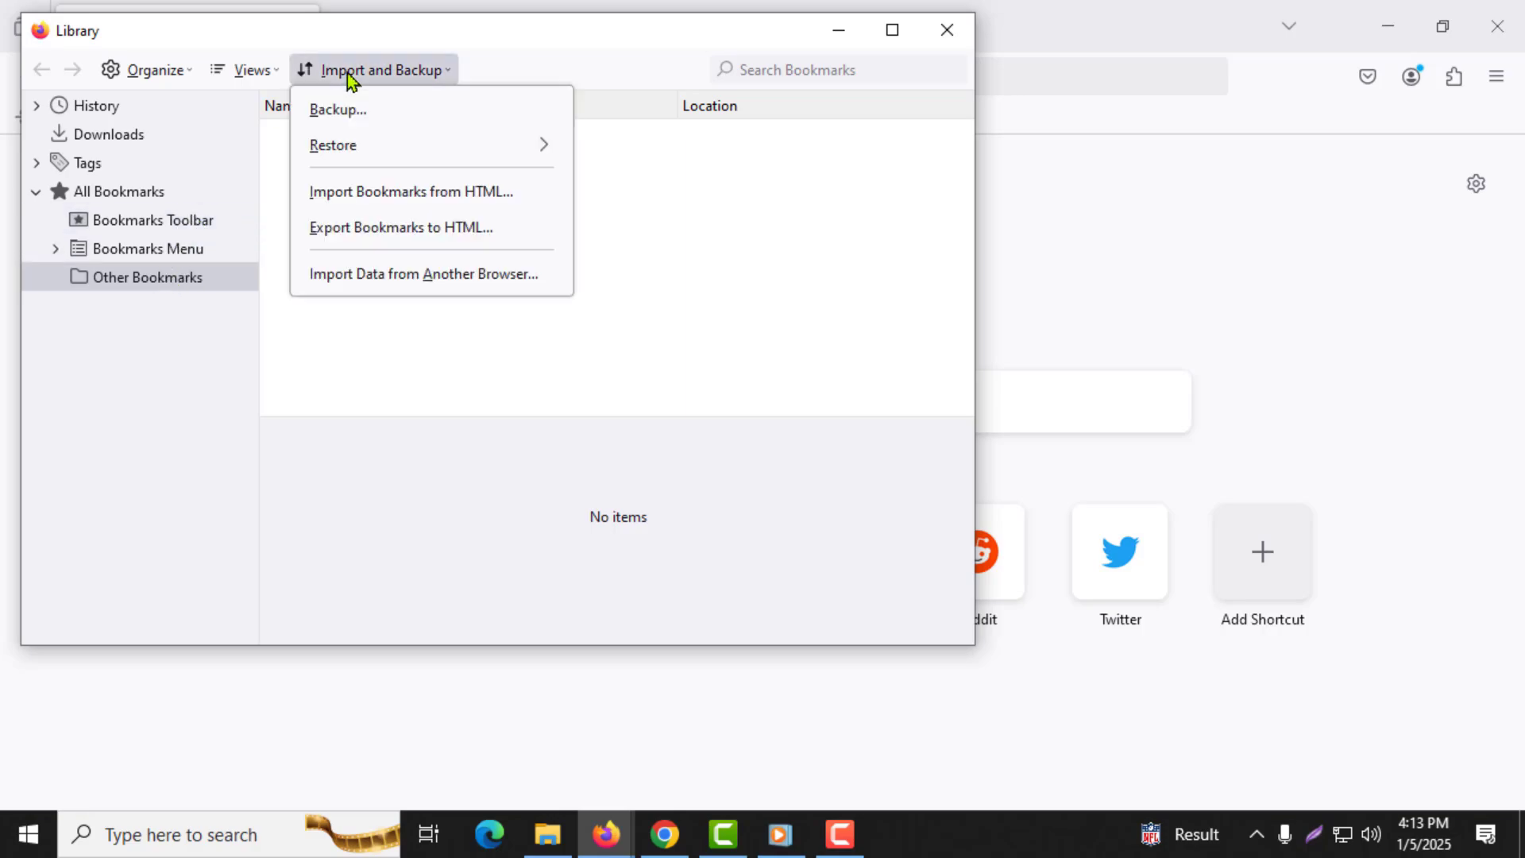
left_click(425, 273)
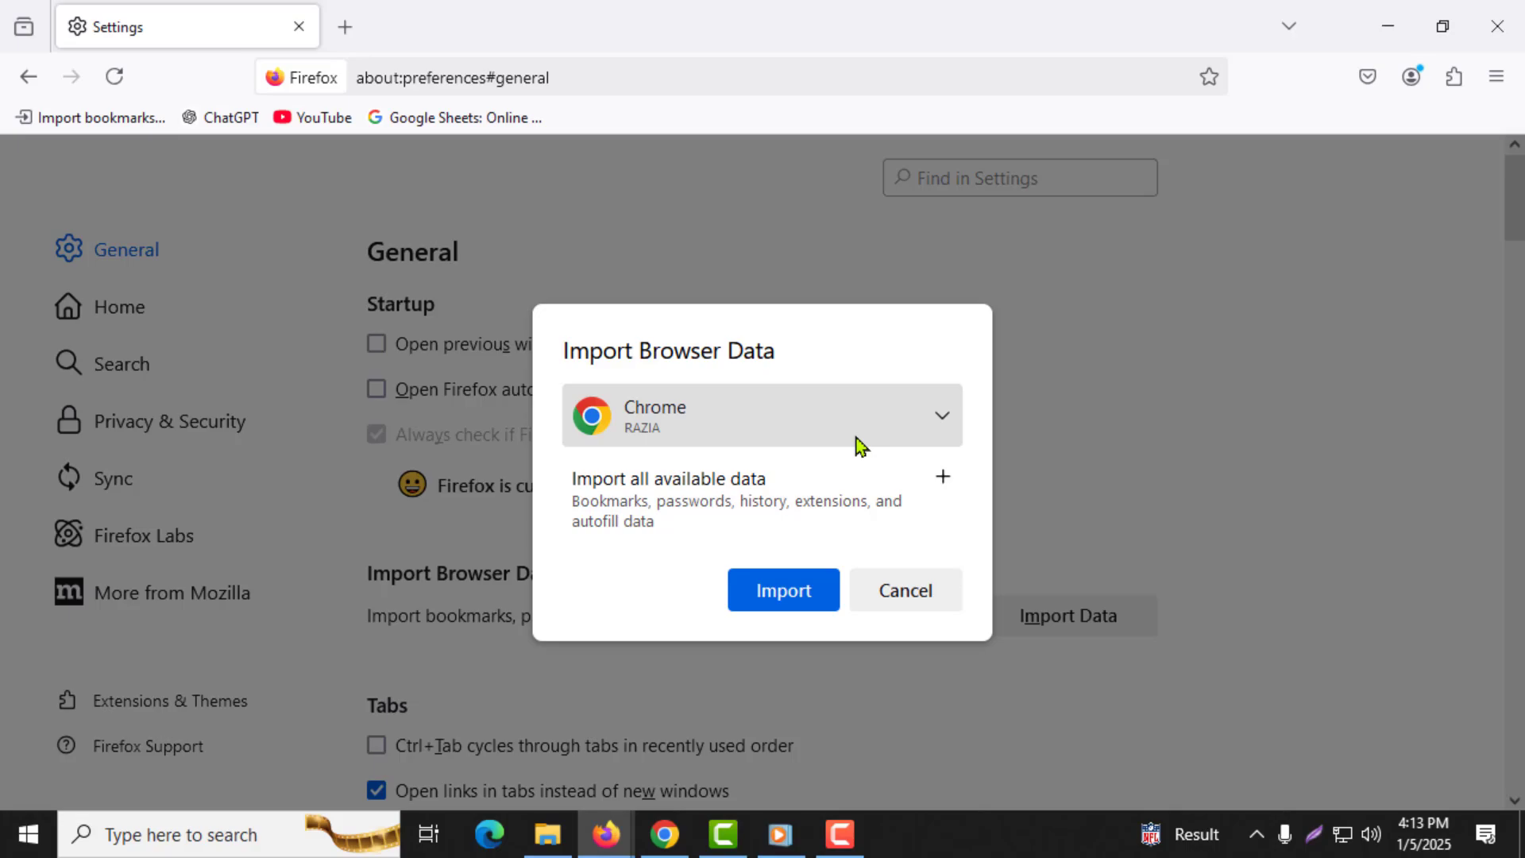
mouse_move(691, 435)
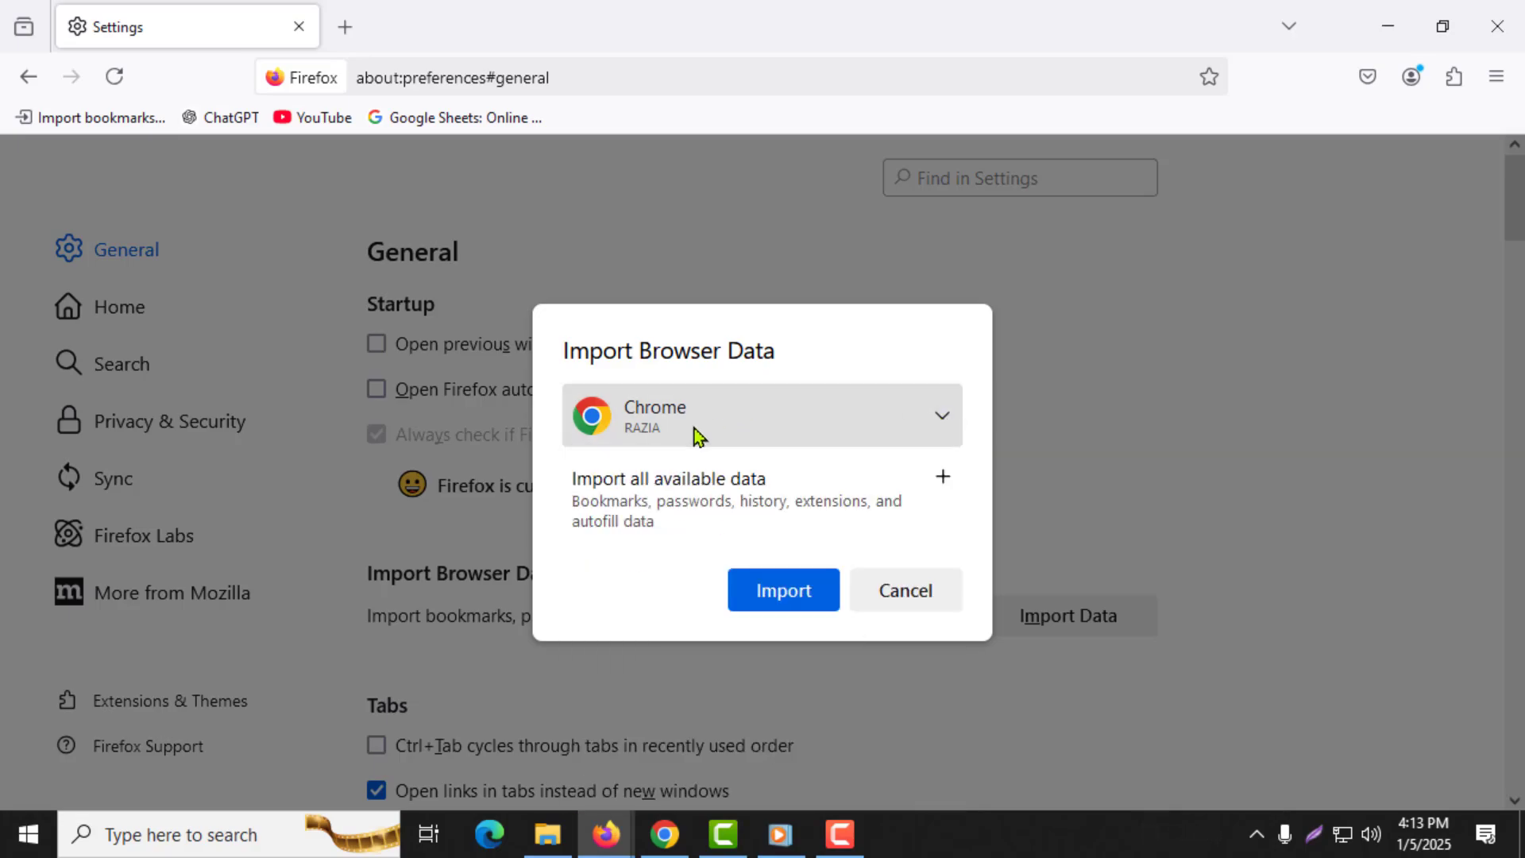
Import bookmarks, passwords, history and autofill data from Chrome
left_click(783, 590)
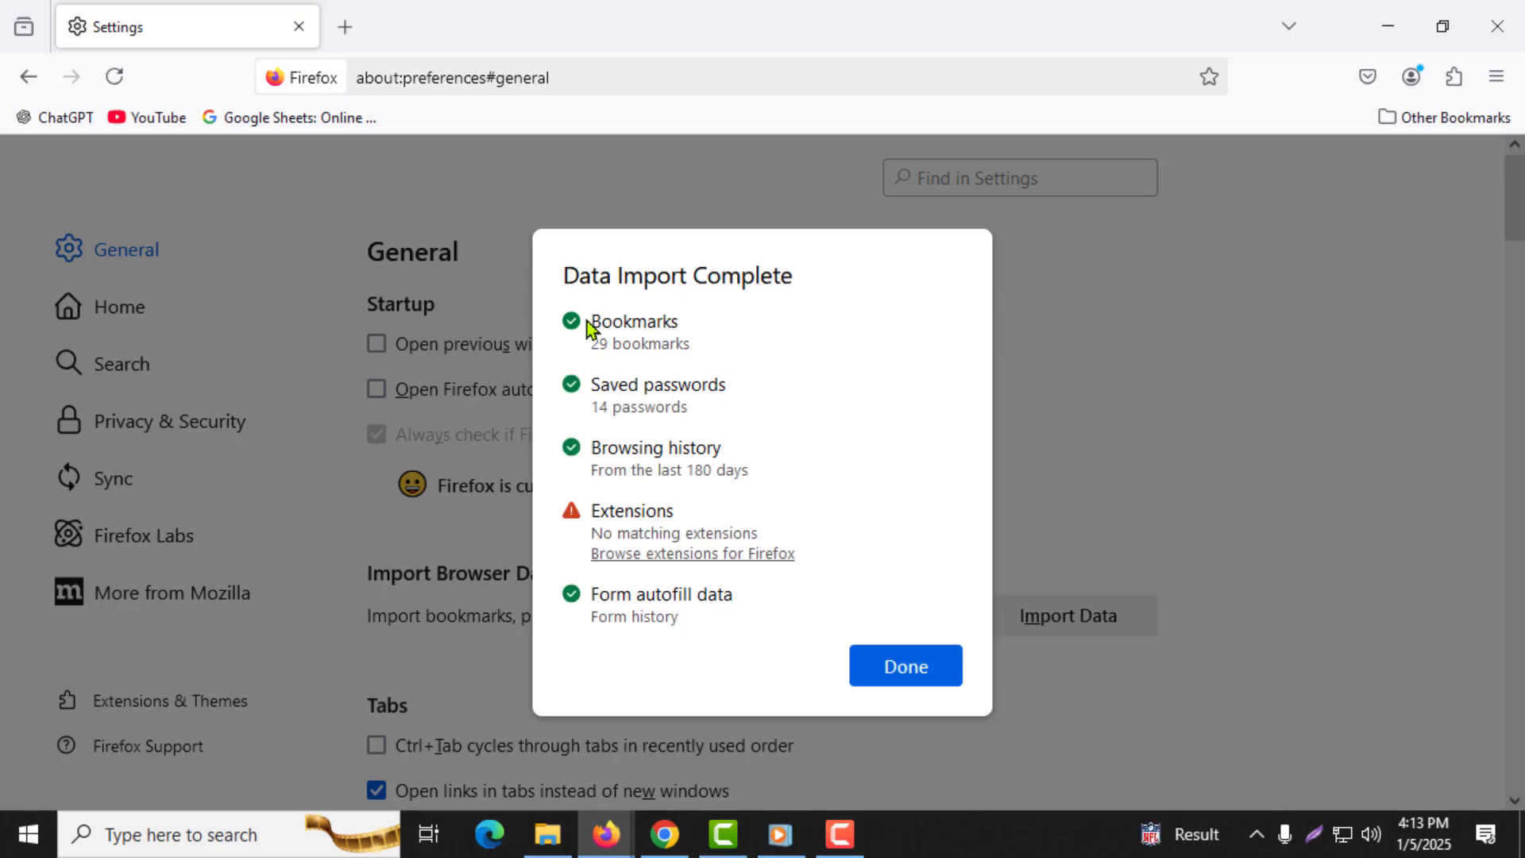
mouse_move(838, 493)
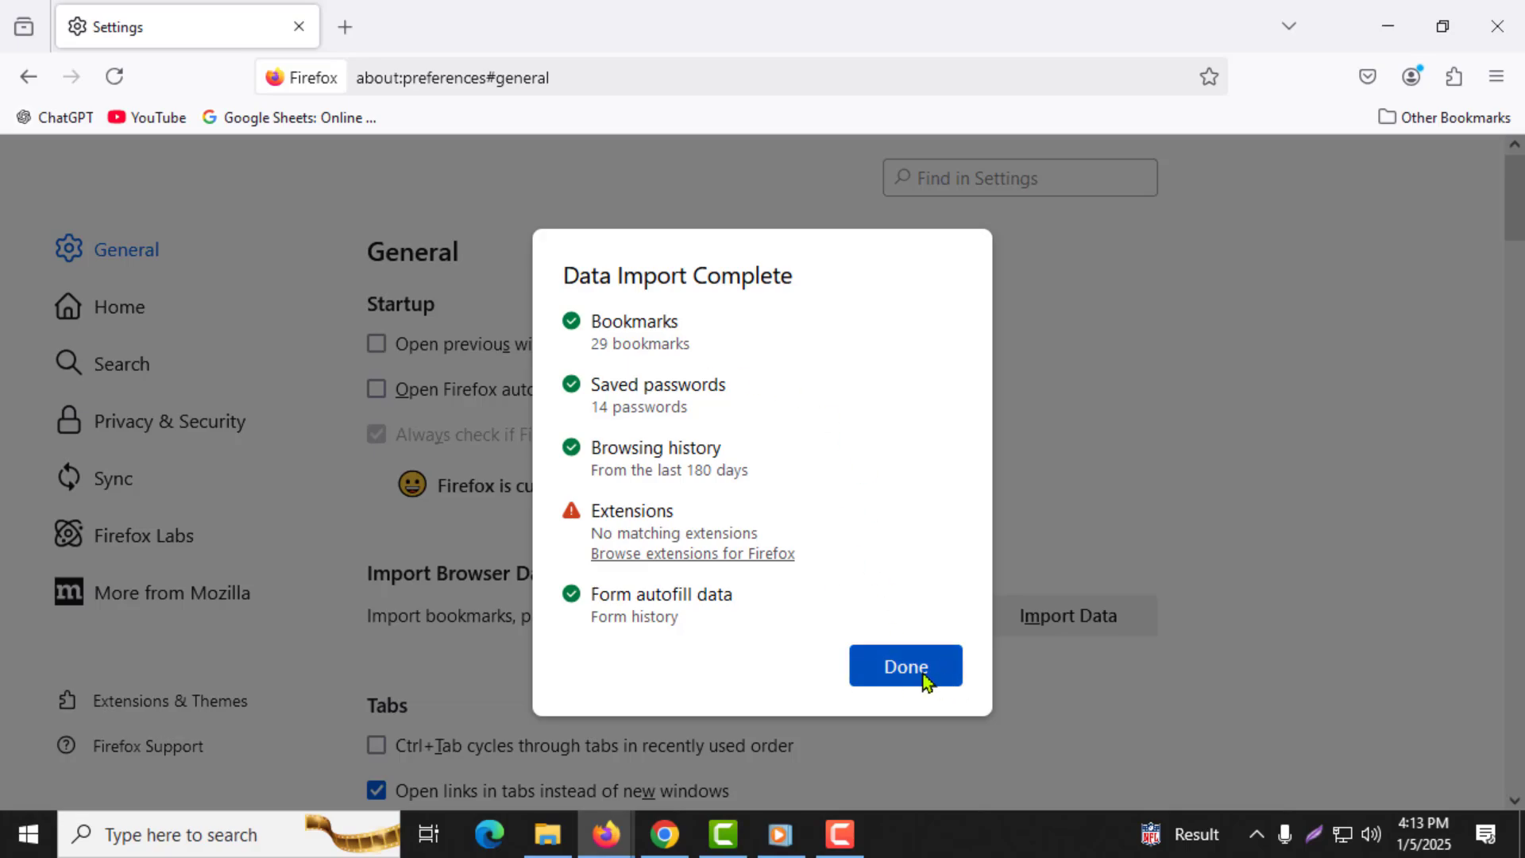
mouse_move(901, 703)
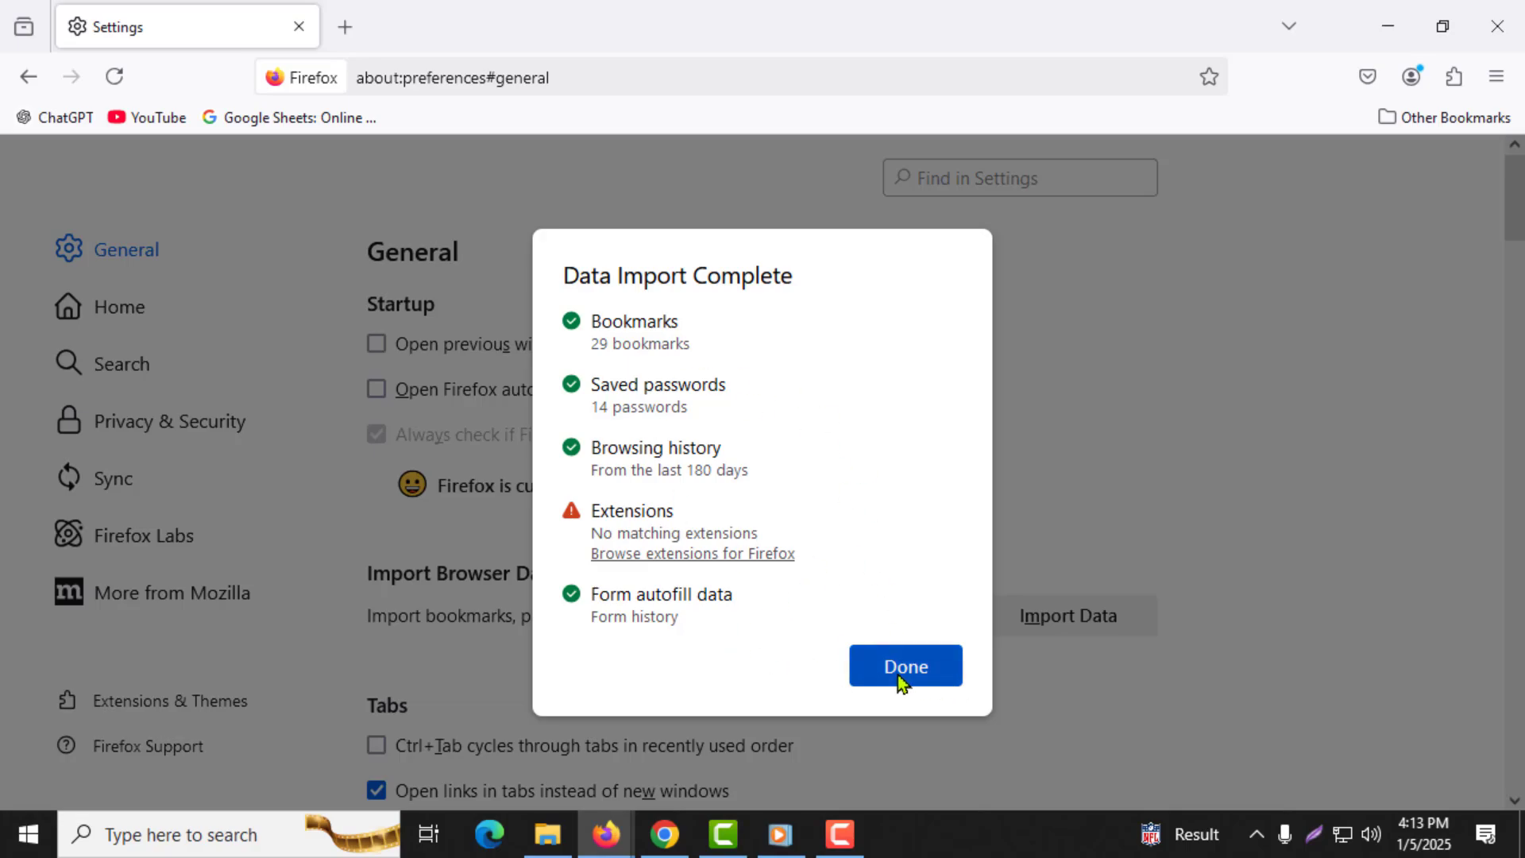
mouse_move(926, 685)
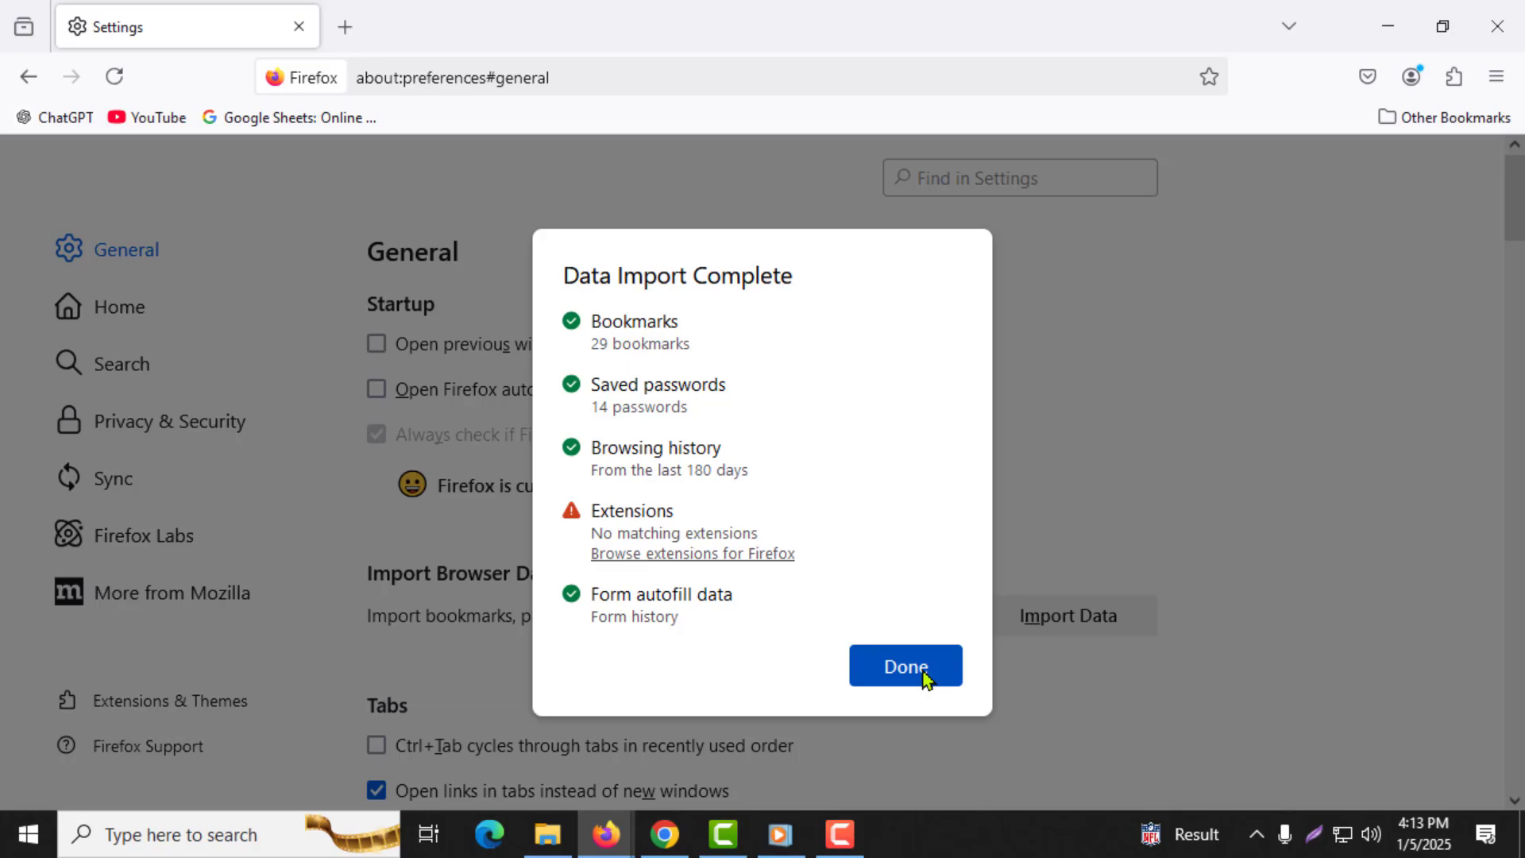
Close the Data Import Complete dialog with Done
left_click(906, 665)
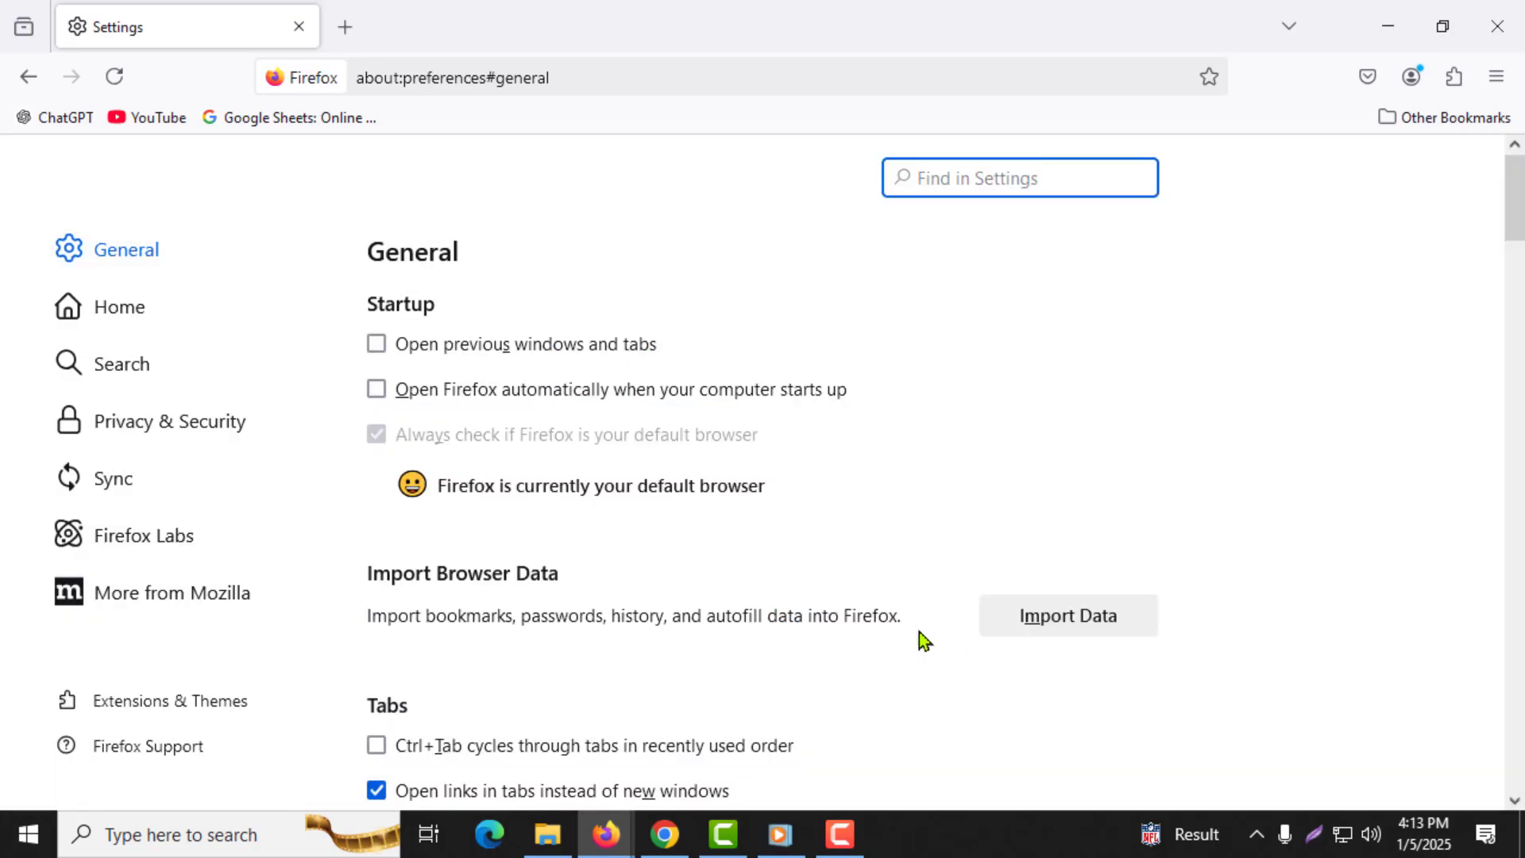